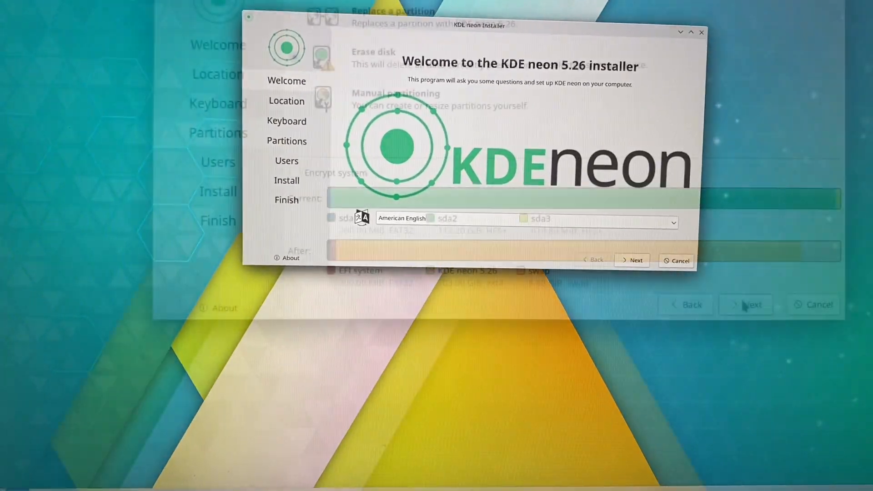
Accept the erase-whole-disk partition plan and continue to the next installation step
click(632, 260)
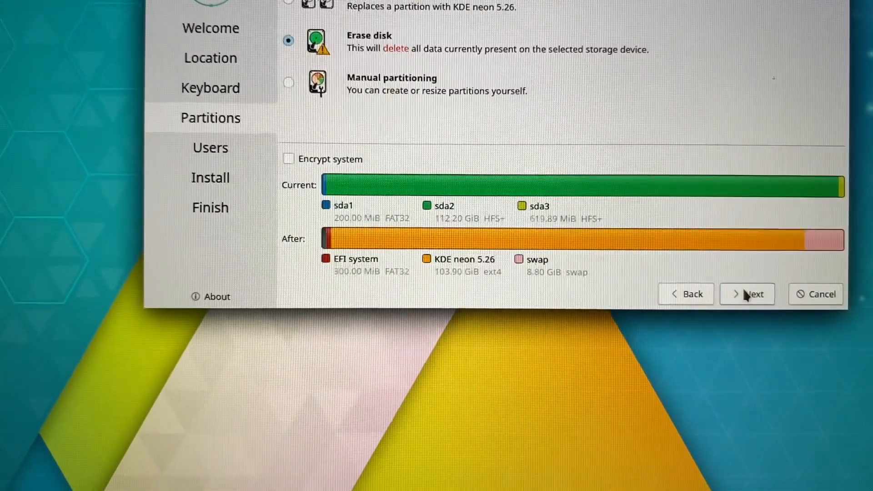
click(747, 293)
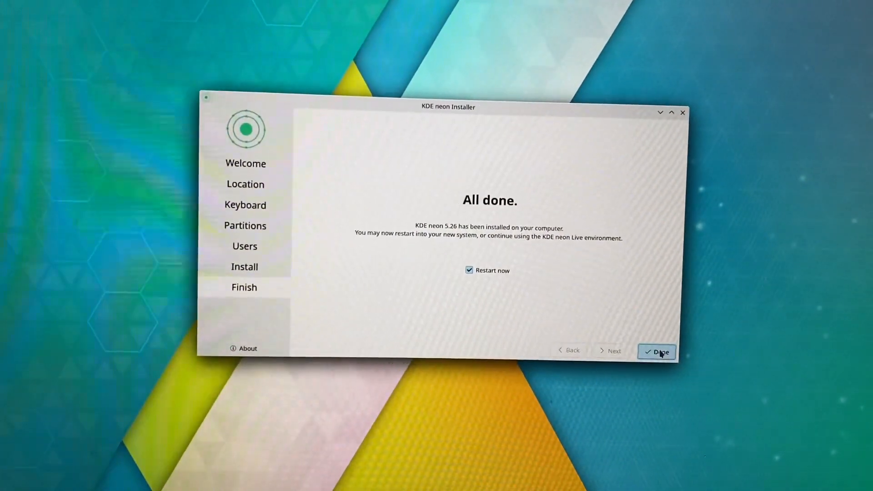
click(659, 351)
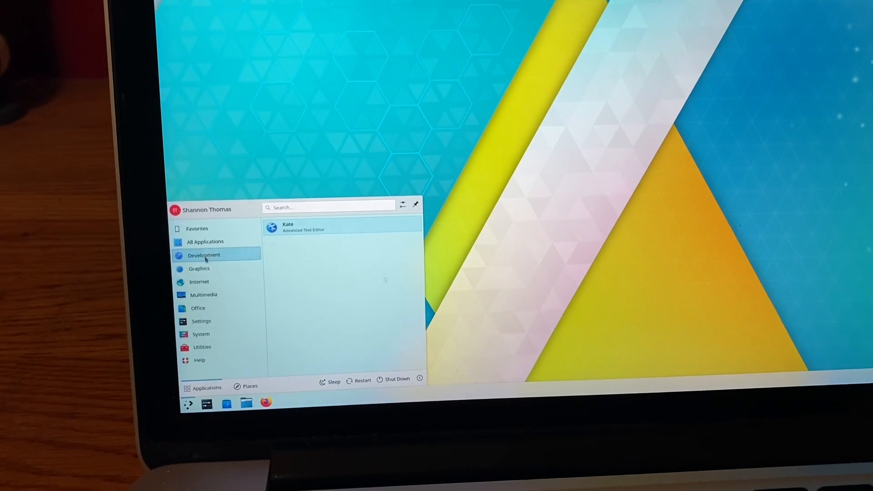
Choose All Applications in the launcher sidebar to list Ark, Discover, Dolphin, Firefox and more
click(205, 241)
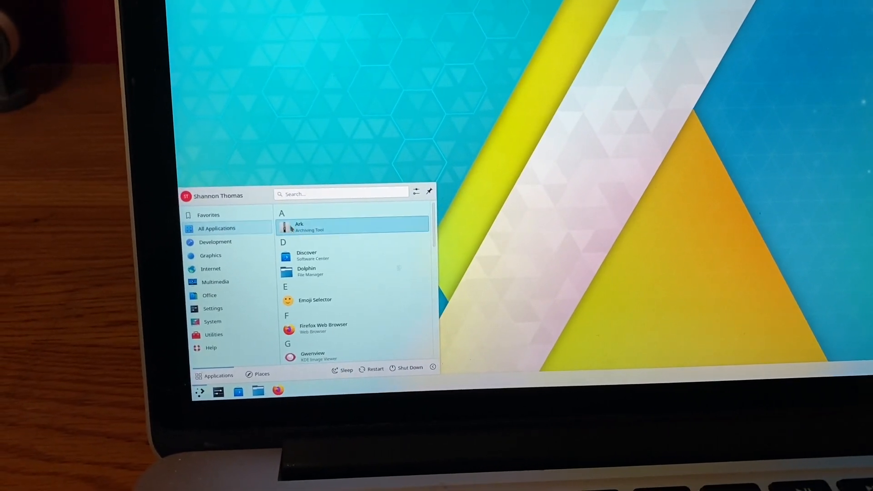